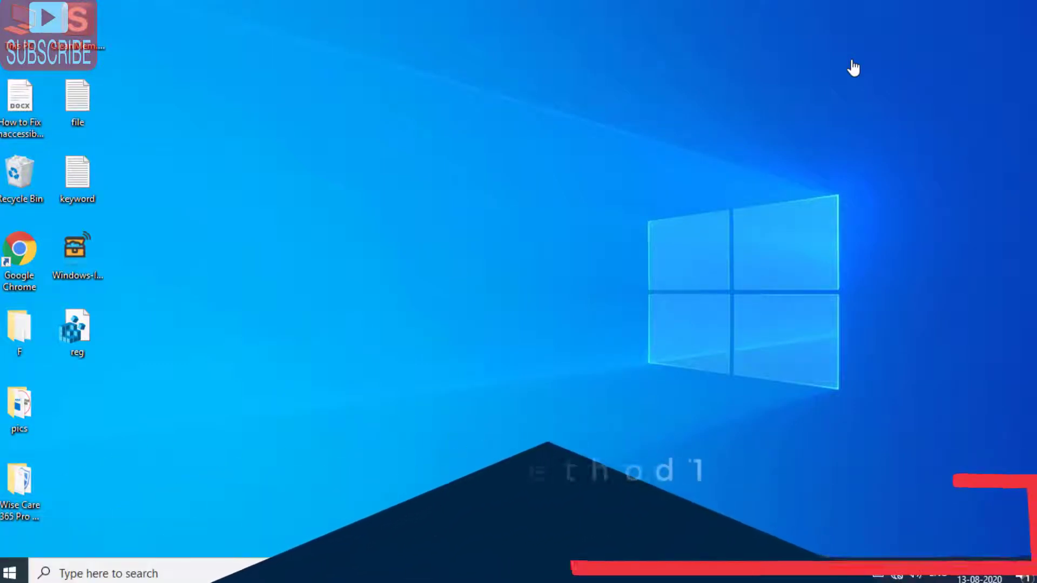
- Launch services.msc from the Run box to reach the Services console
key(Win+r)
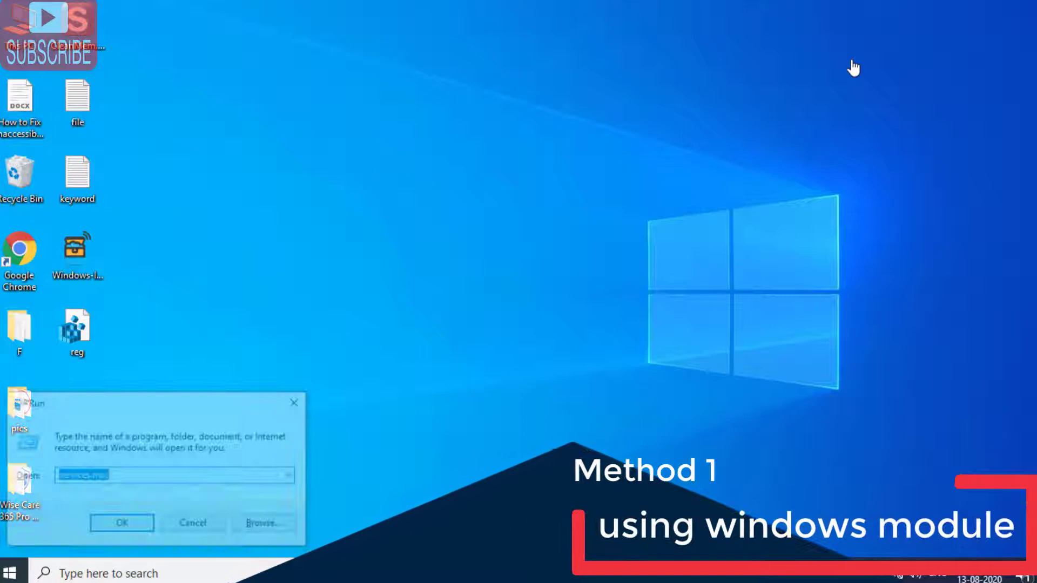
text(ser)
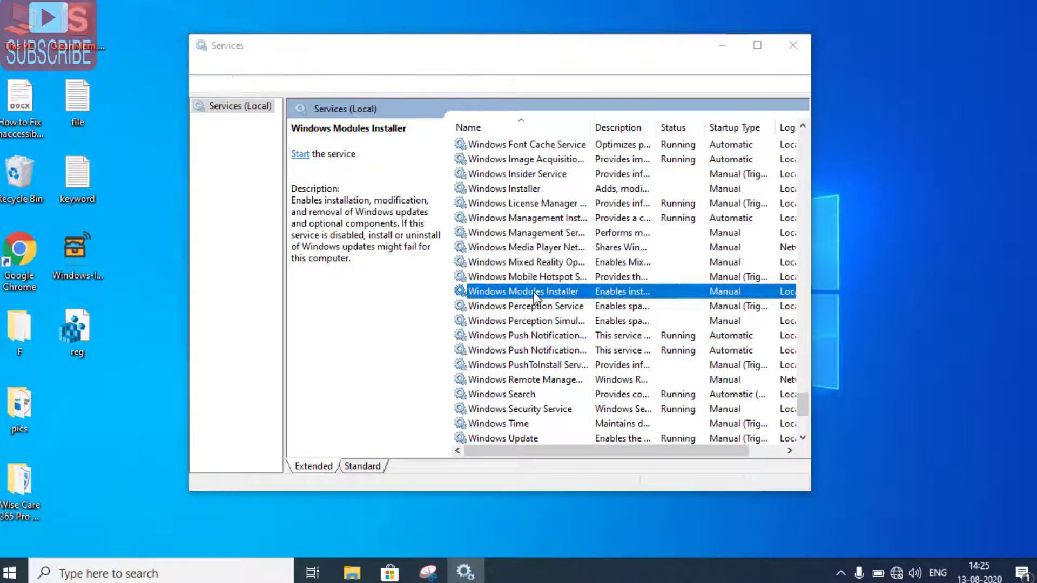
- Confirm Windows Modules Installer's startup type is Manual in its properties, then close Services
double_click(523, 291)
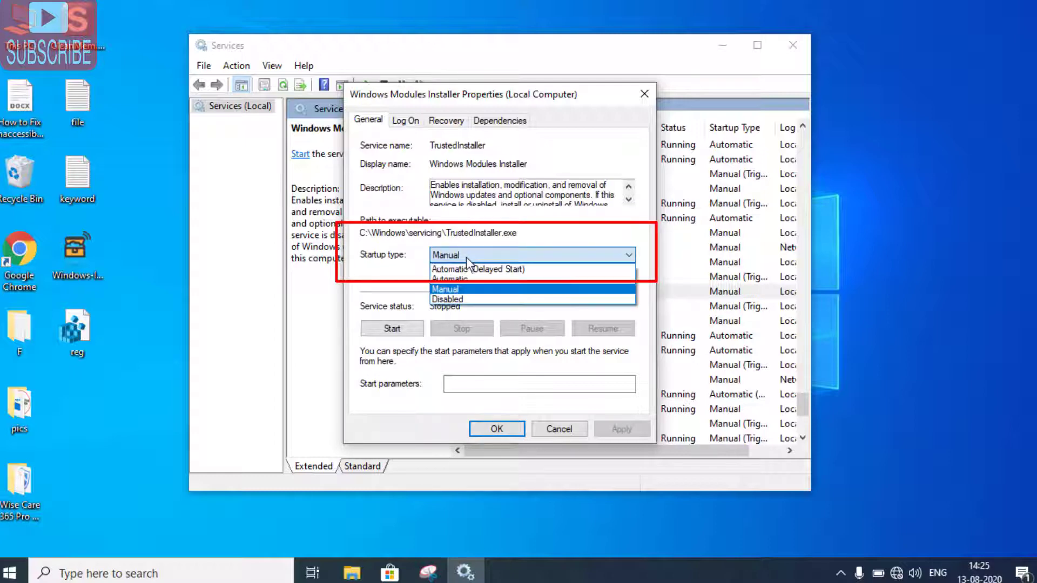
click(444, 290)
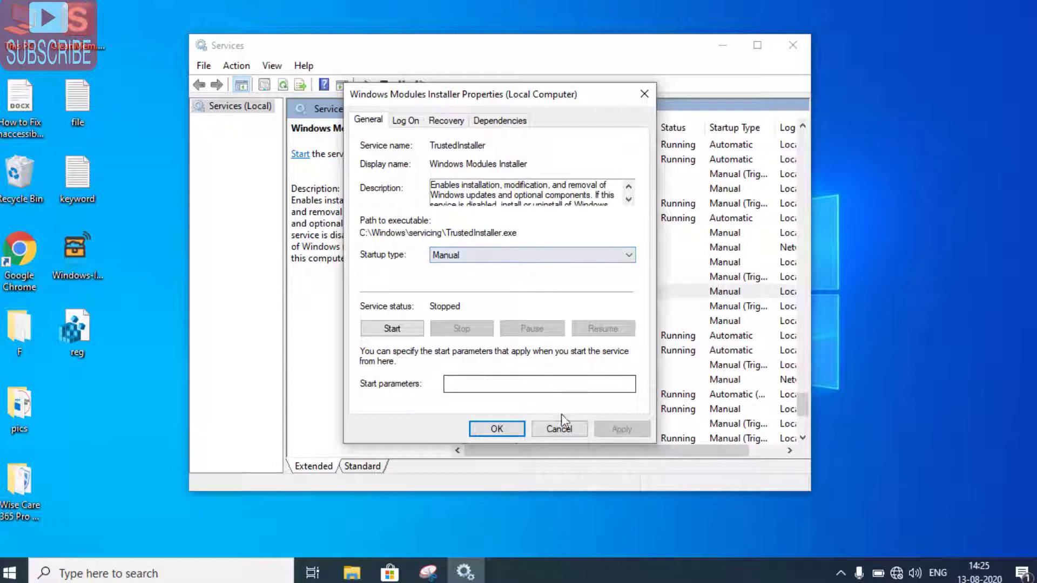
click(559, 429)
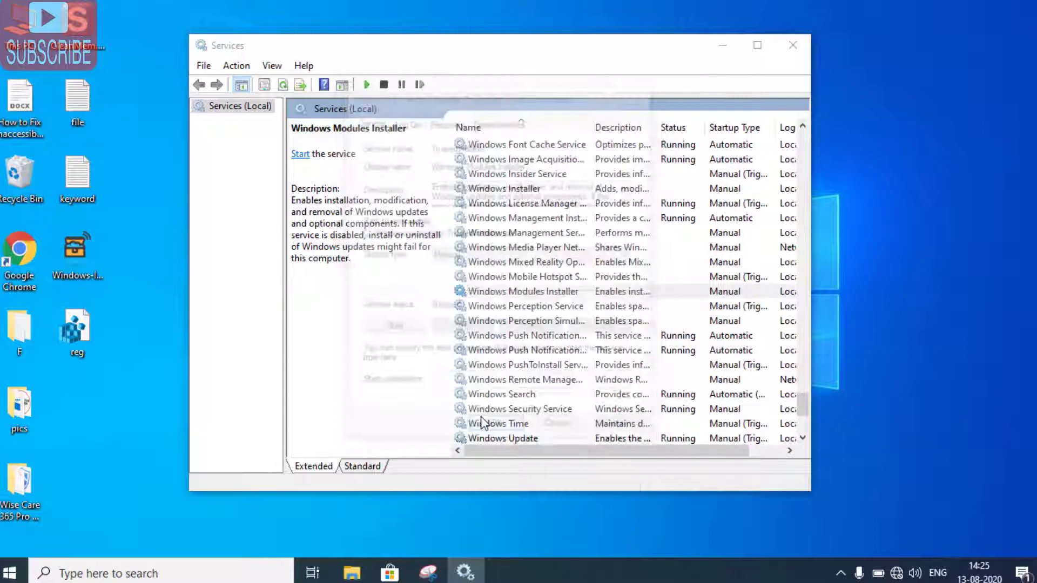
click(793, 45)
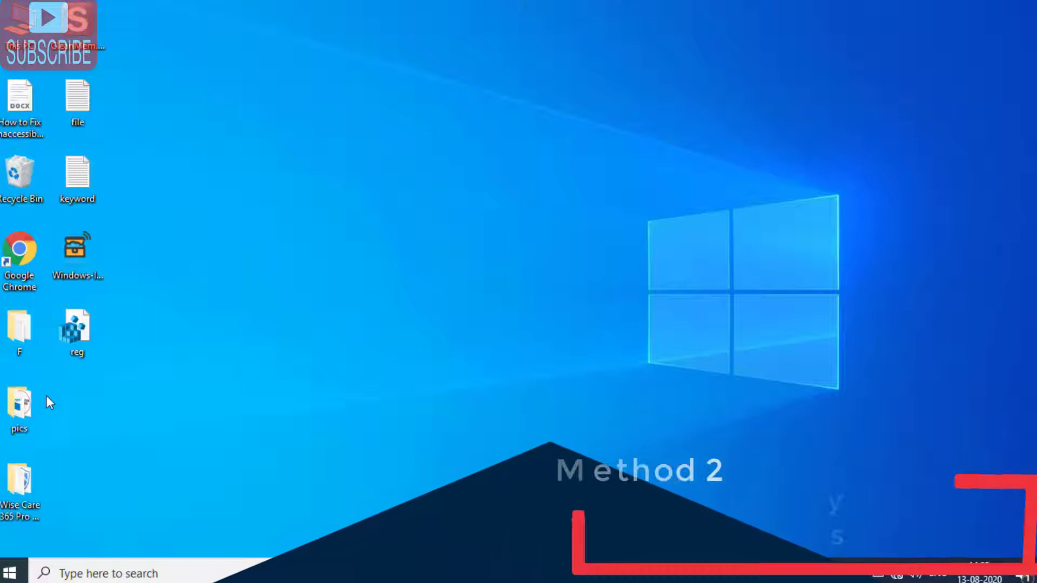
- Start Command Prompt as administrator from the Start menu search for cmd
click(10, 570)
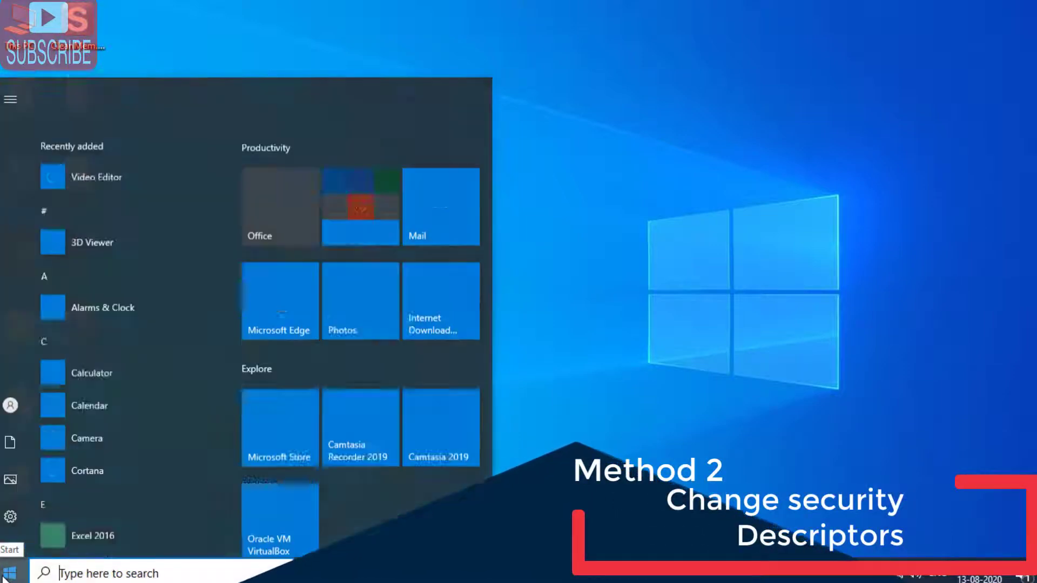
text(cmd)
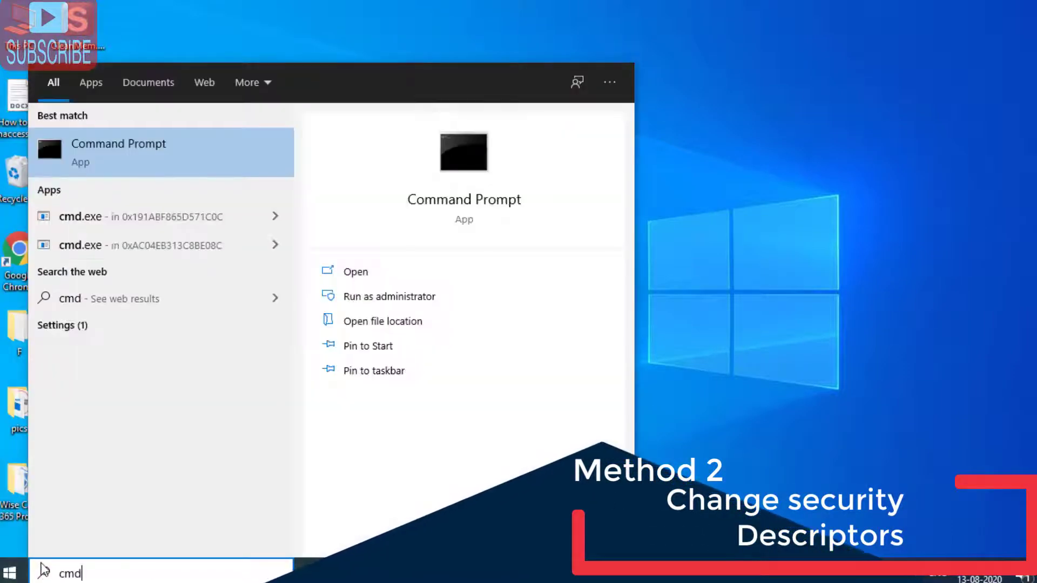
mouse_move(390, 296)
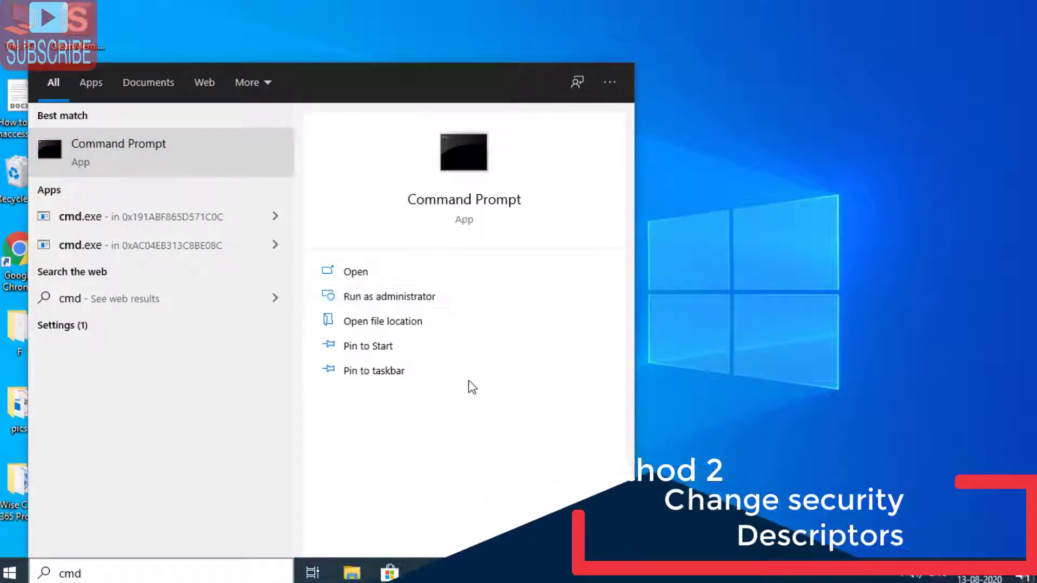
click(389, 296)
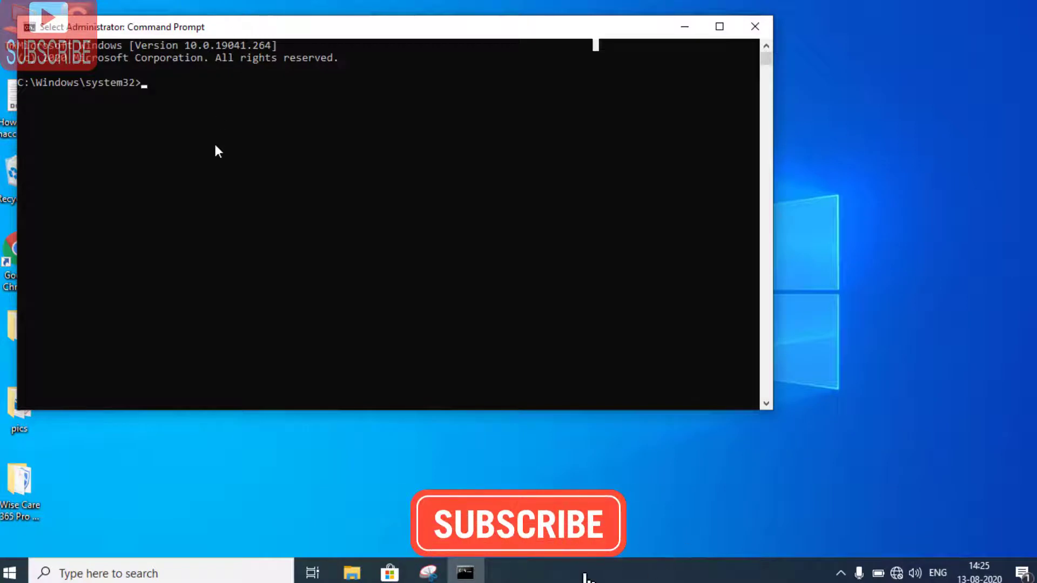
- Run icacls c:\windows\winsxs to list the folder's permissions, then close the console
text(ica)
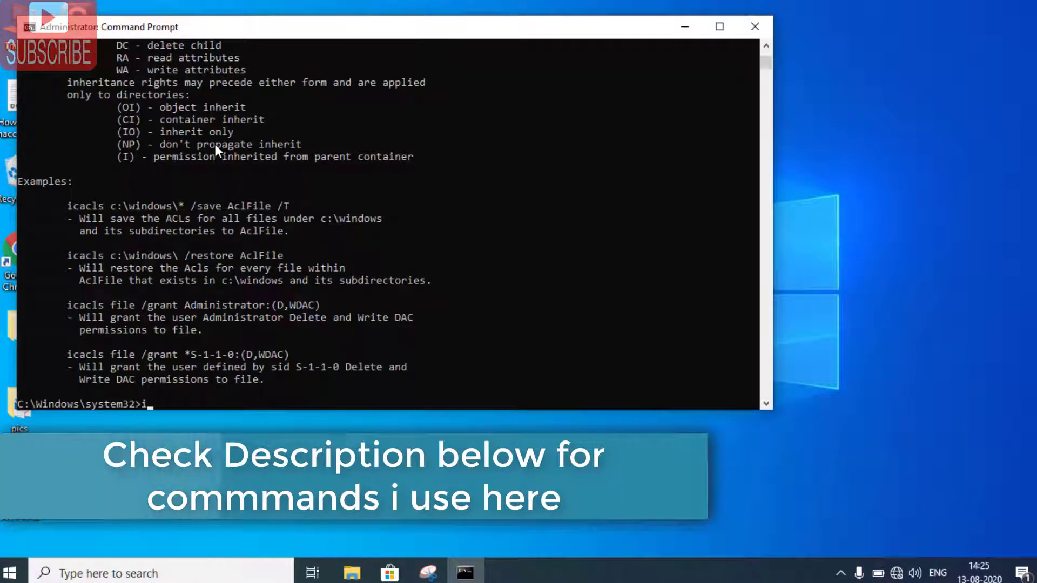
text(cacls)
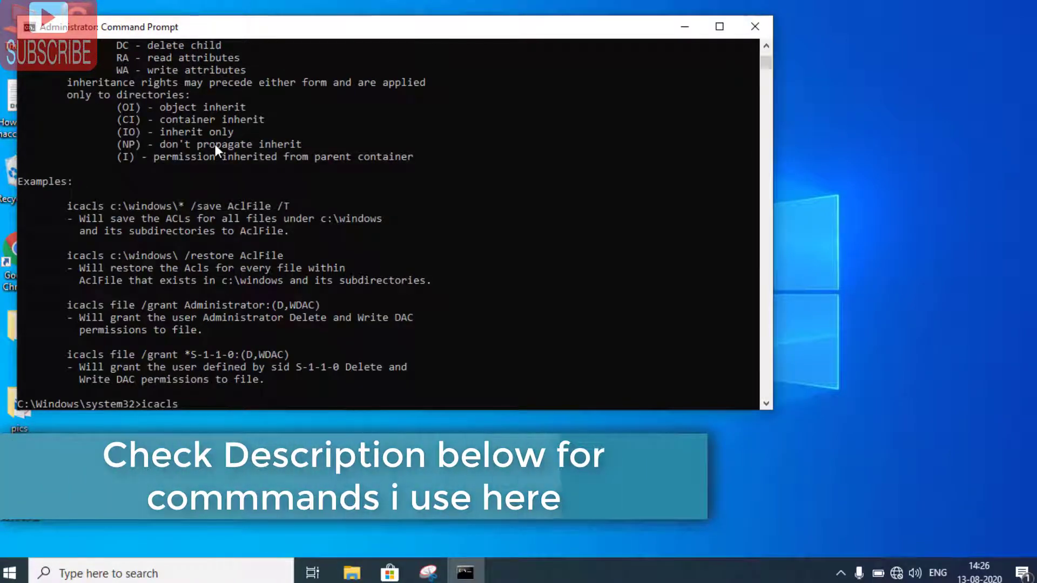
text(c)
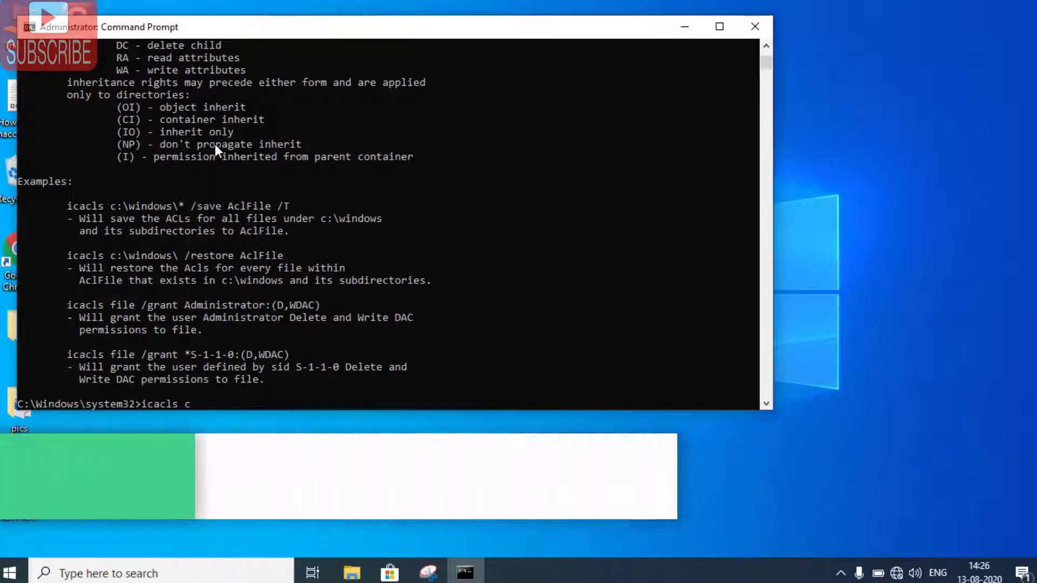
text(:\win)
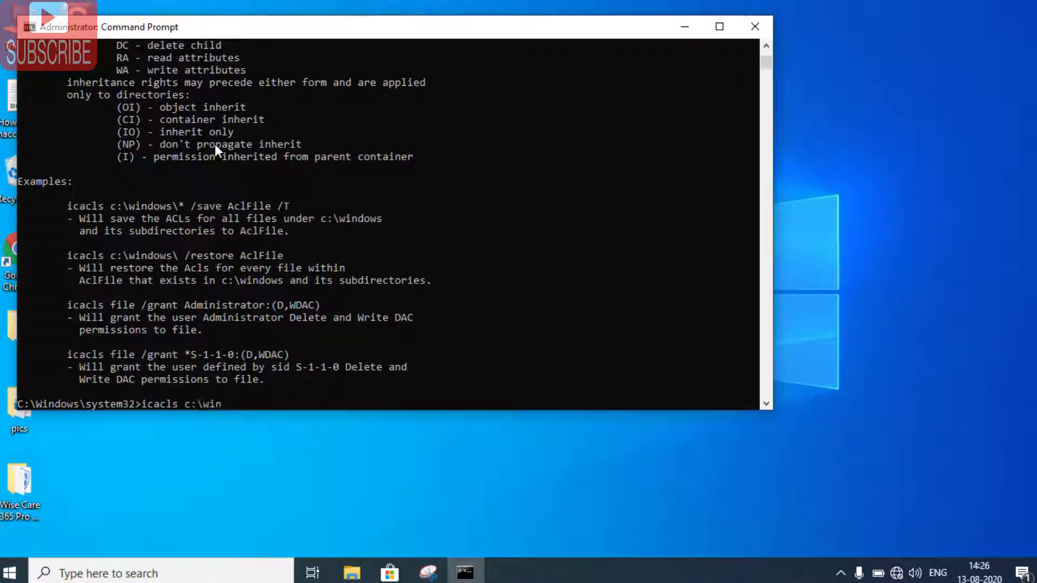
text(dows)
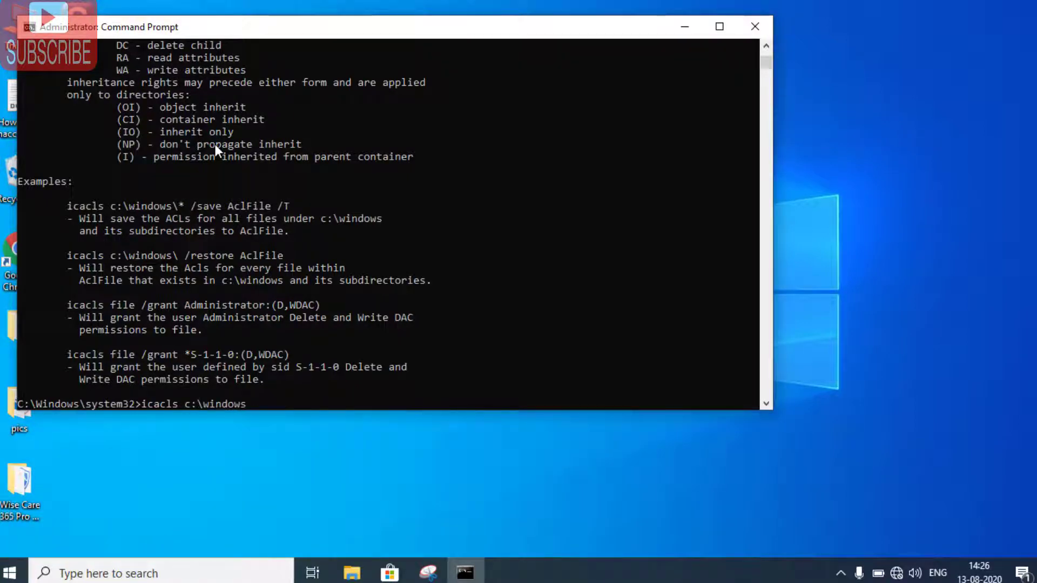
text(\w)
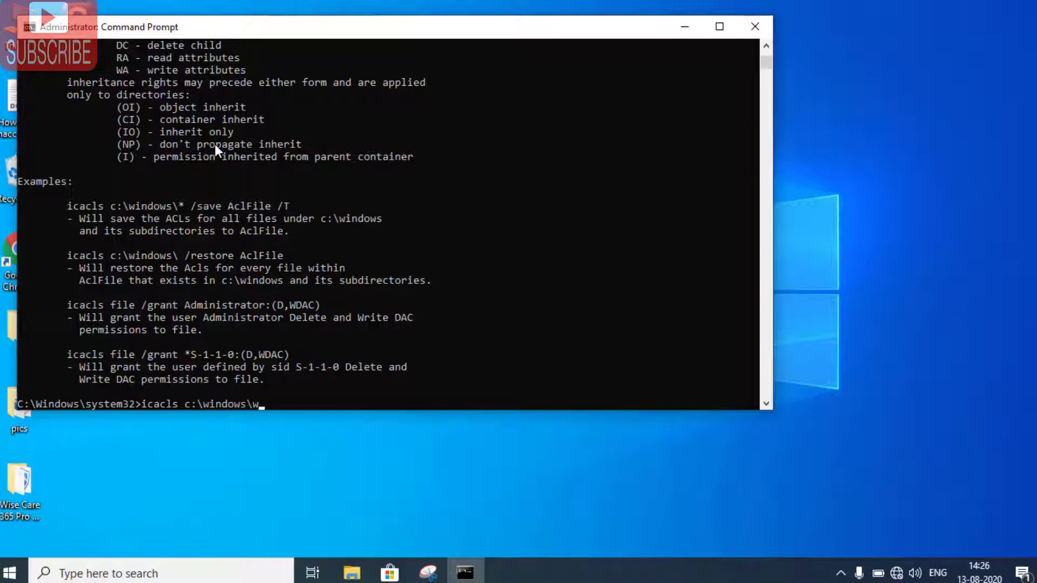
text(insxs)
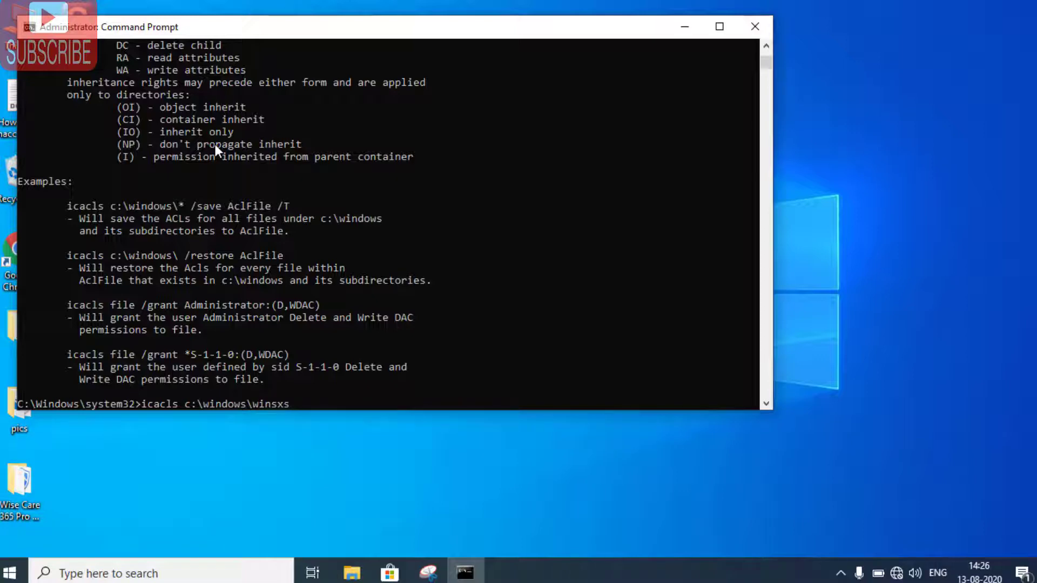
key(enter)
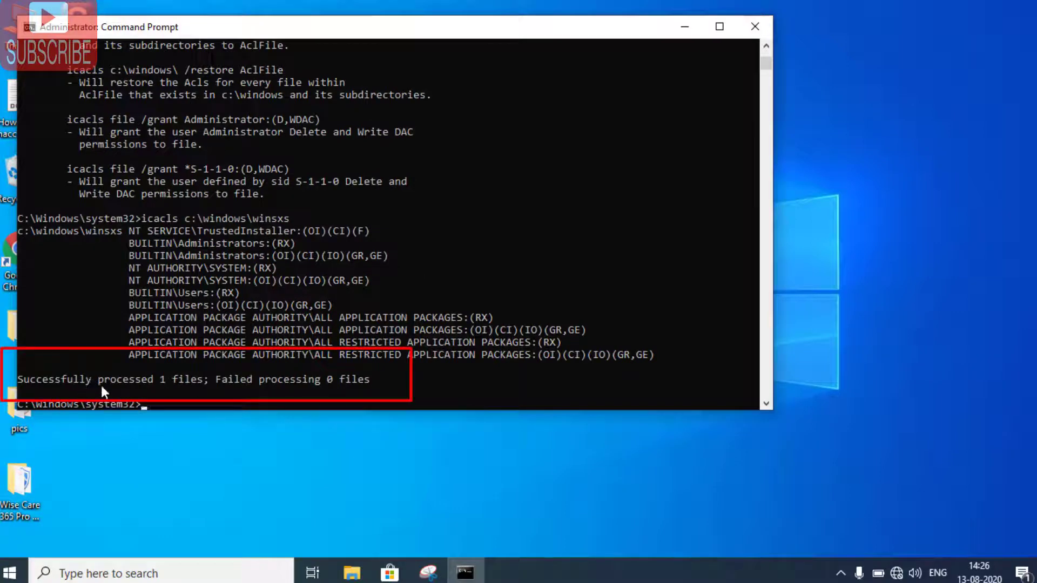
mouse_move(147, 397)
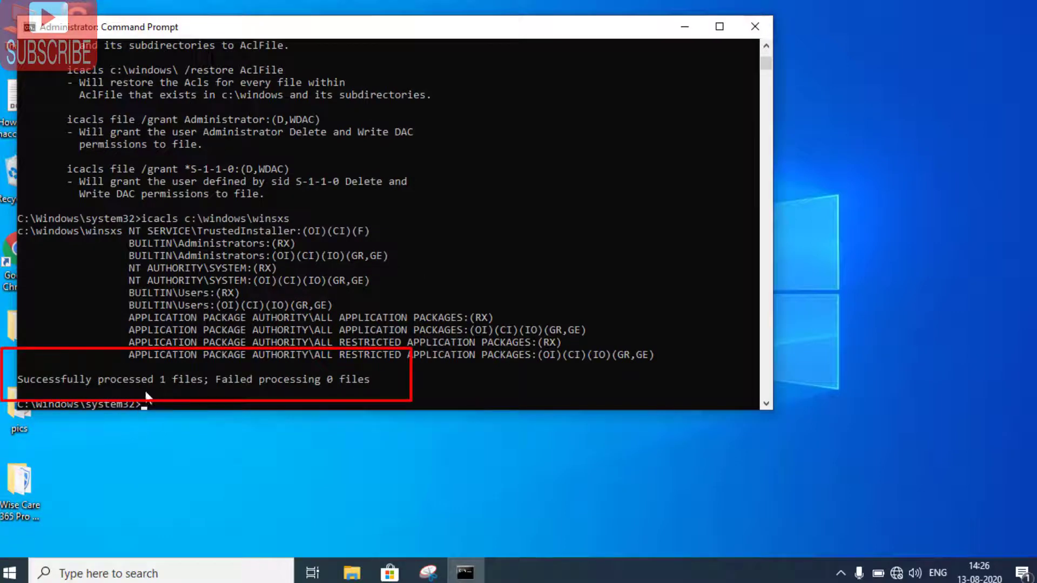
click(753, 26)
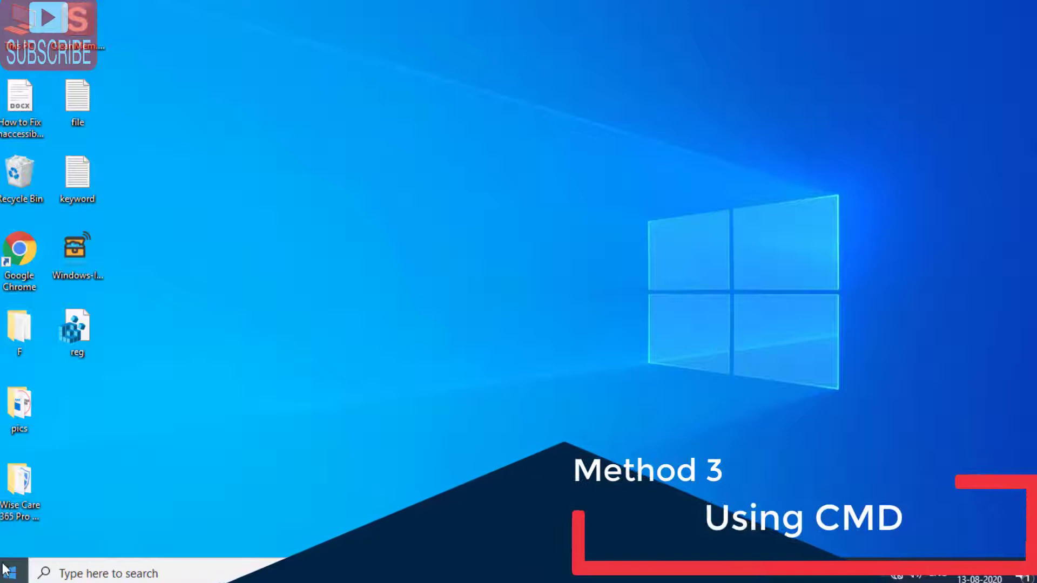
- Start a new administrator Command Prompt from the taskbar search for cmd
text(cmd)
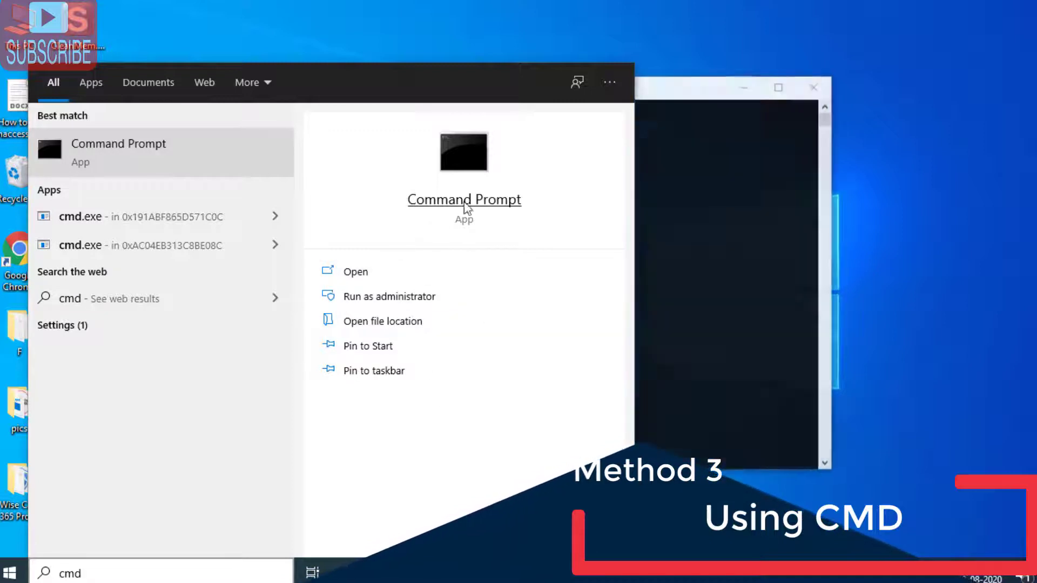
click(390, 296)
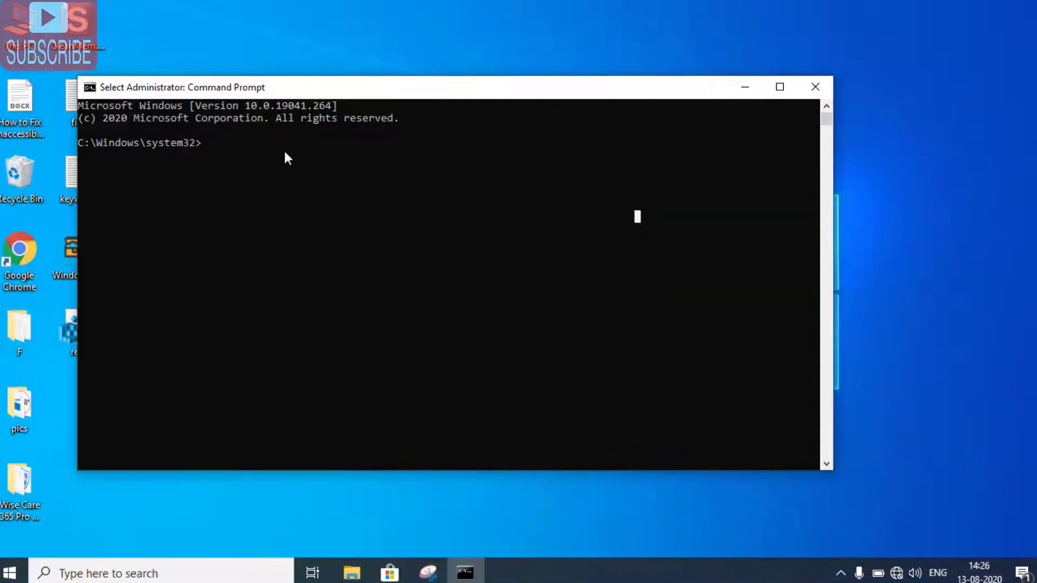
- Run sc config trustedinstaller start=demand to set the service to start on demand
text(sc)
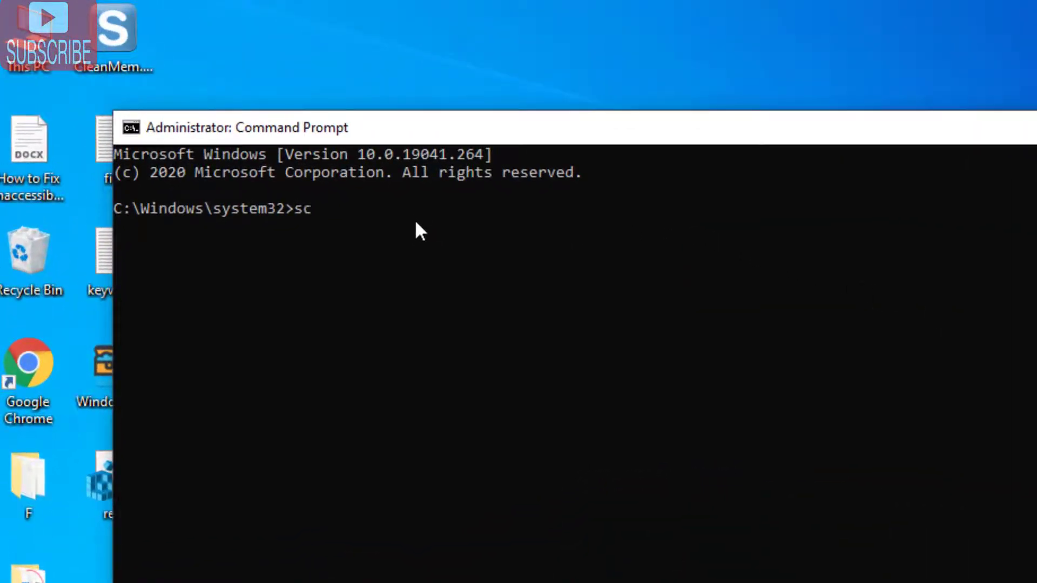
text(co)
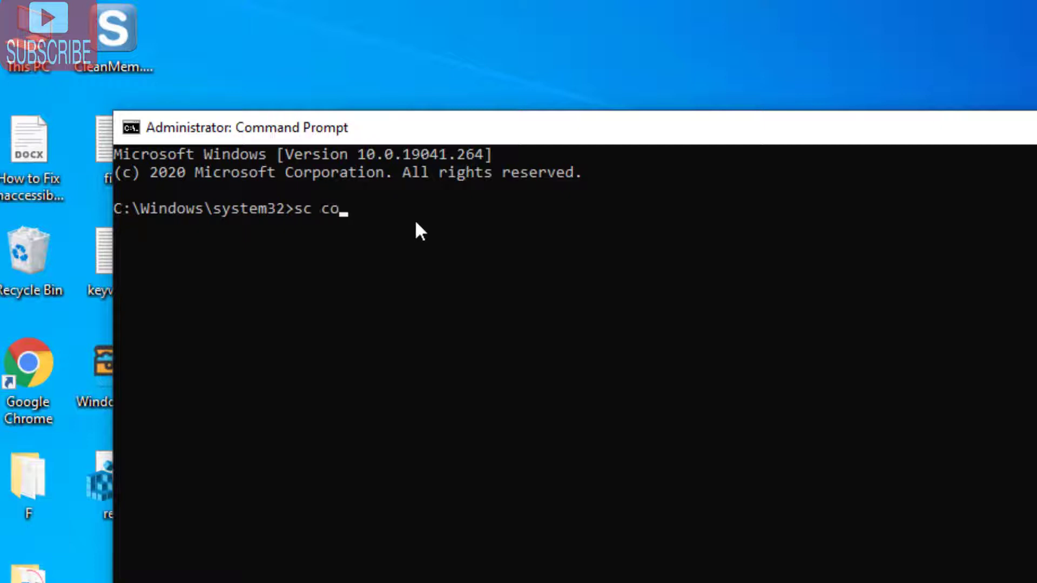
text(nfig)
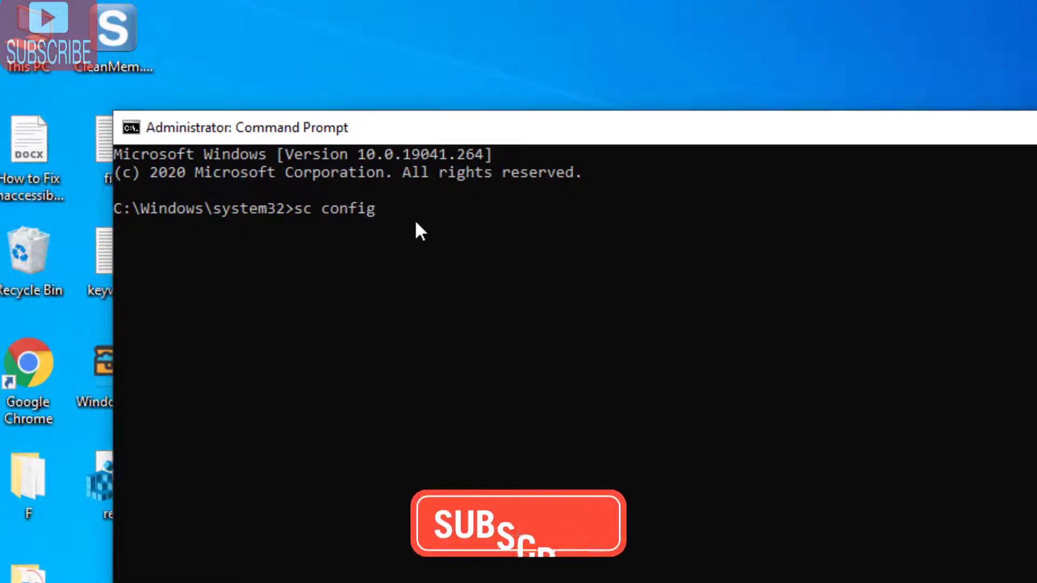
text(tr)
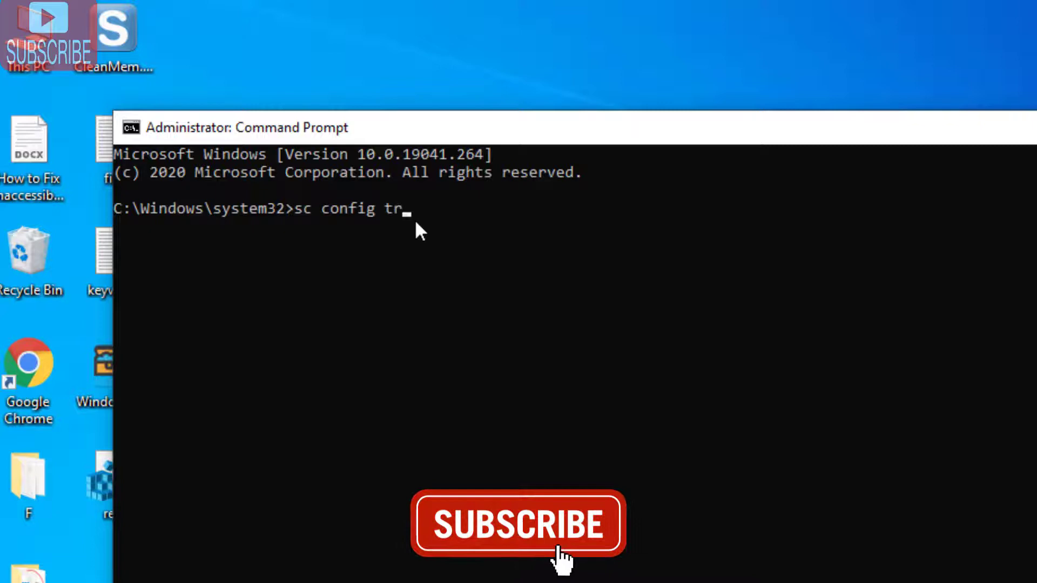
text(uste)
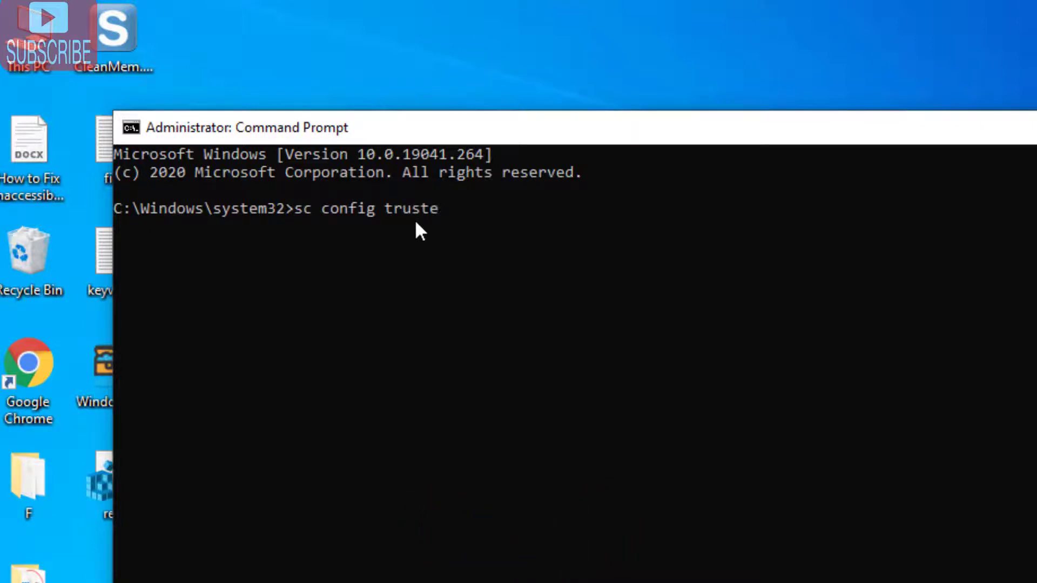
text(dinsta)
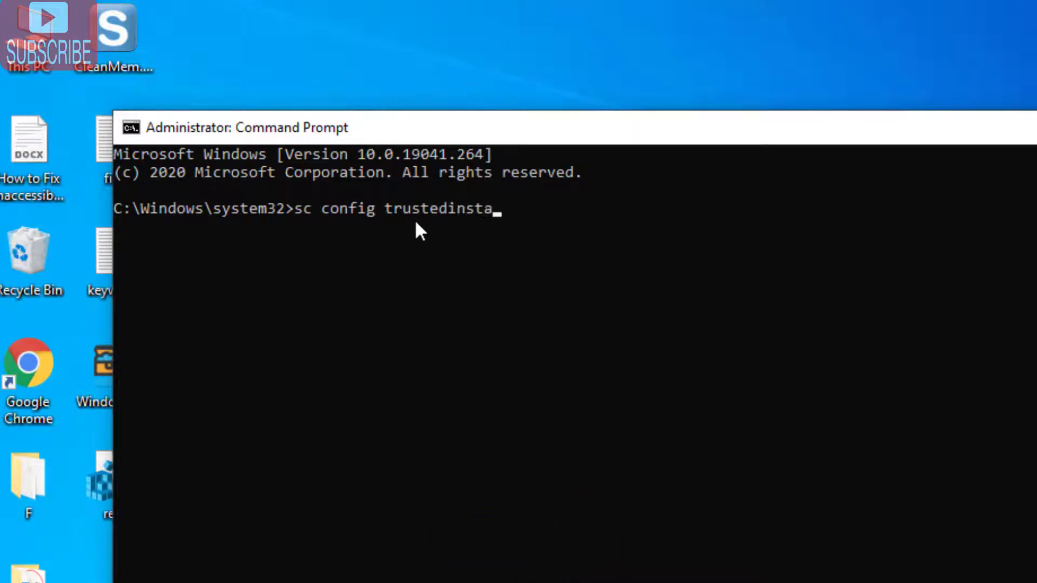
text(ller)
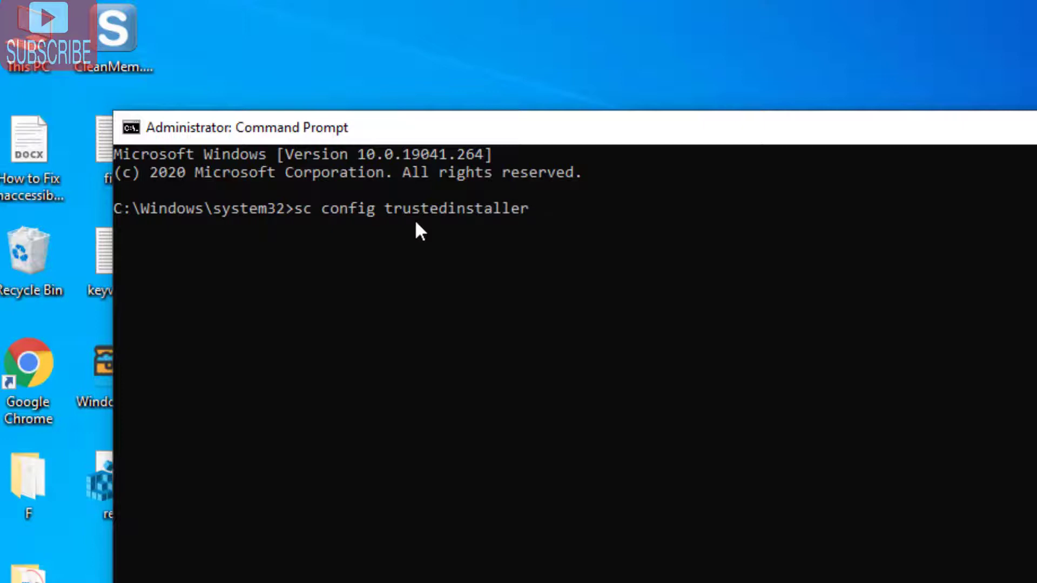
text(start)
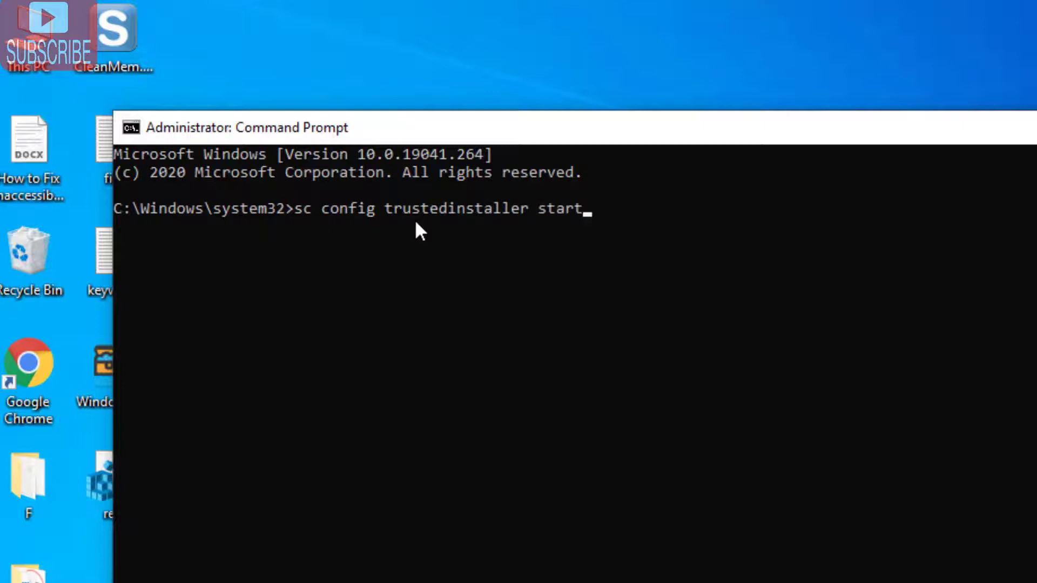
text(=d)
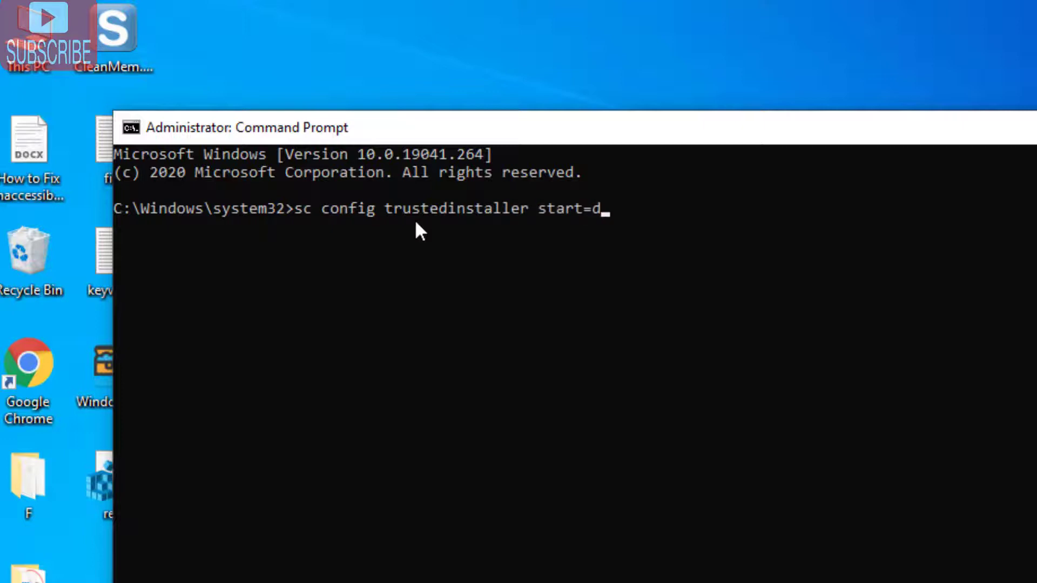
text(emand)
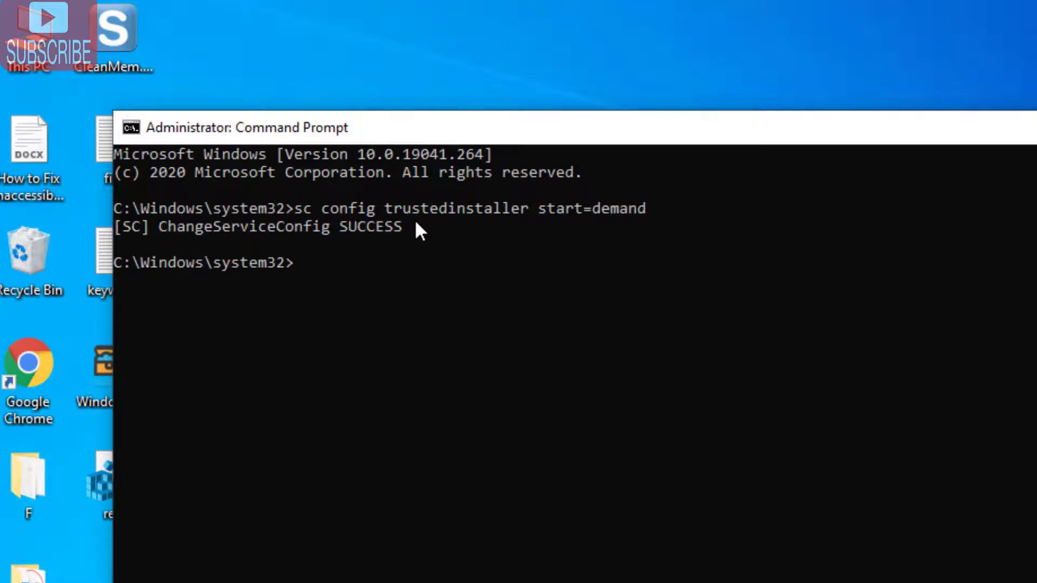
- Run net start trustedinstaller to start the Windows Modules Installer service
text(net)
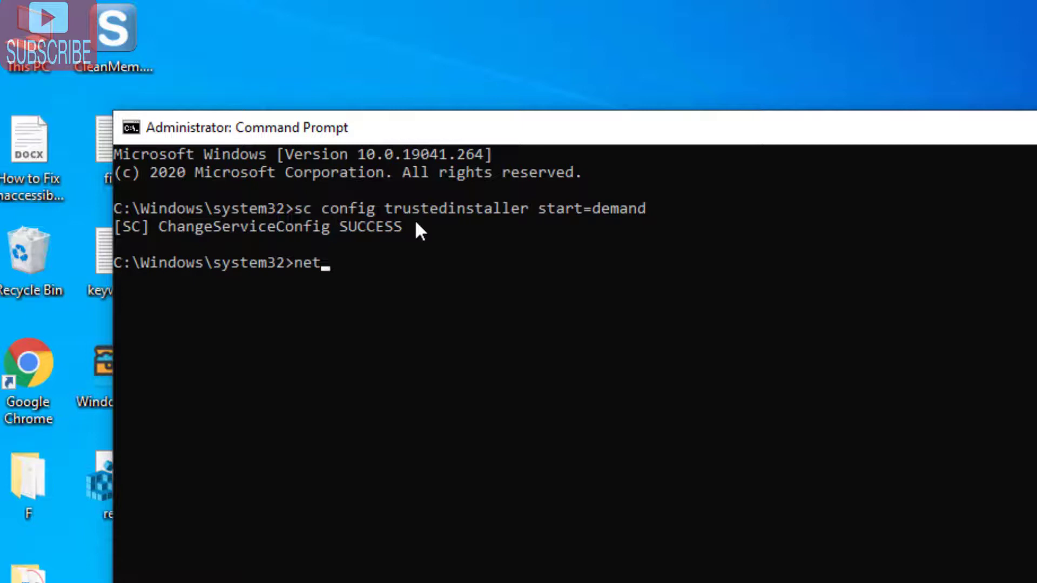
text(sta)
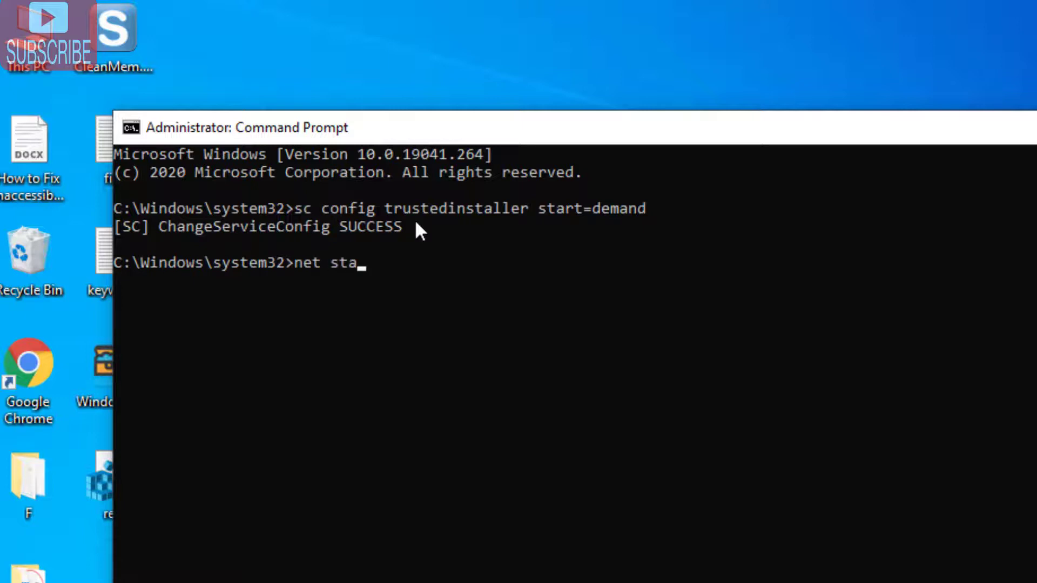
text(rt)
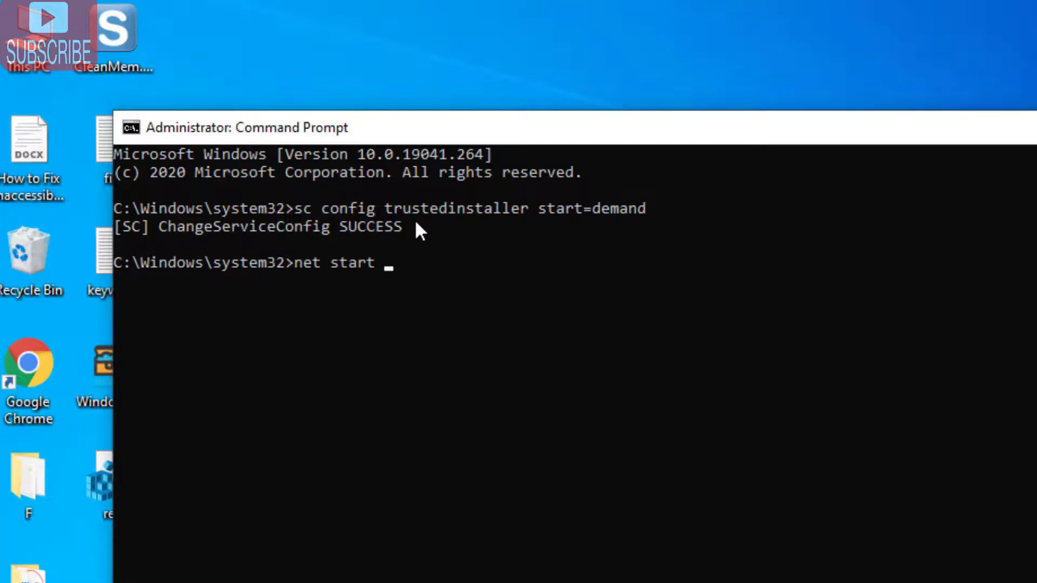
text(tr)
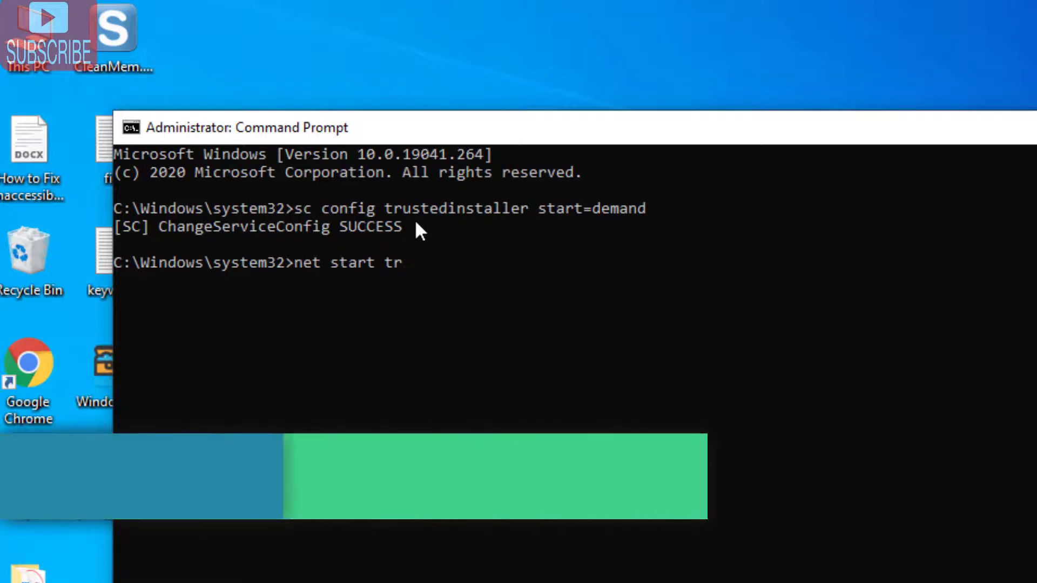
text(u)
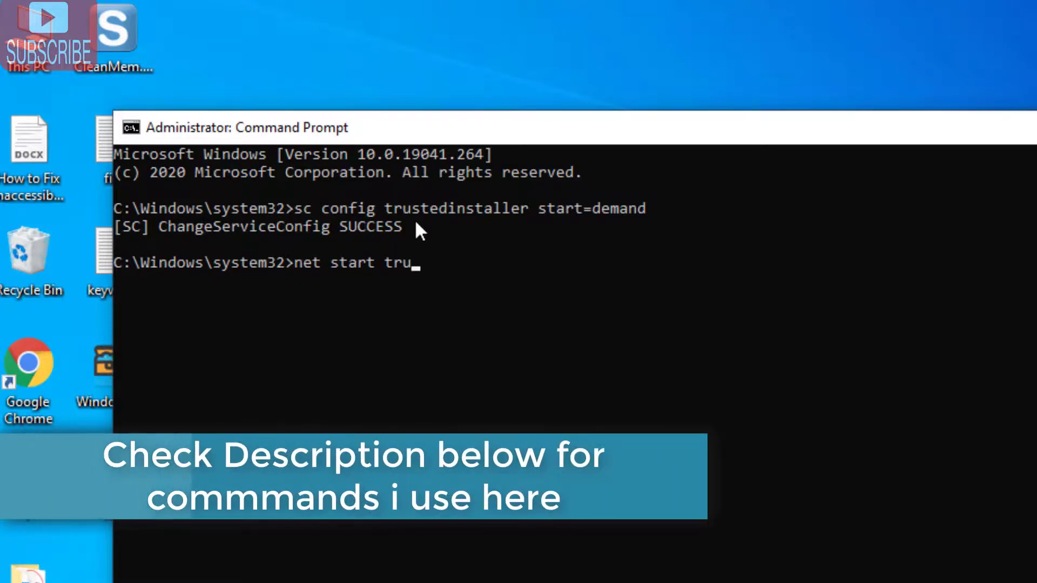
text(stedinstaller)
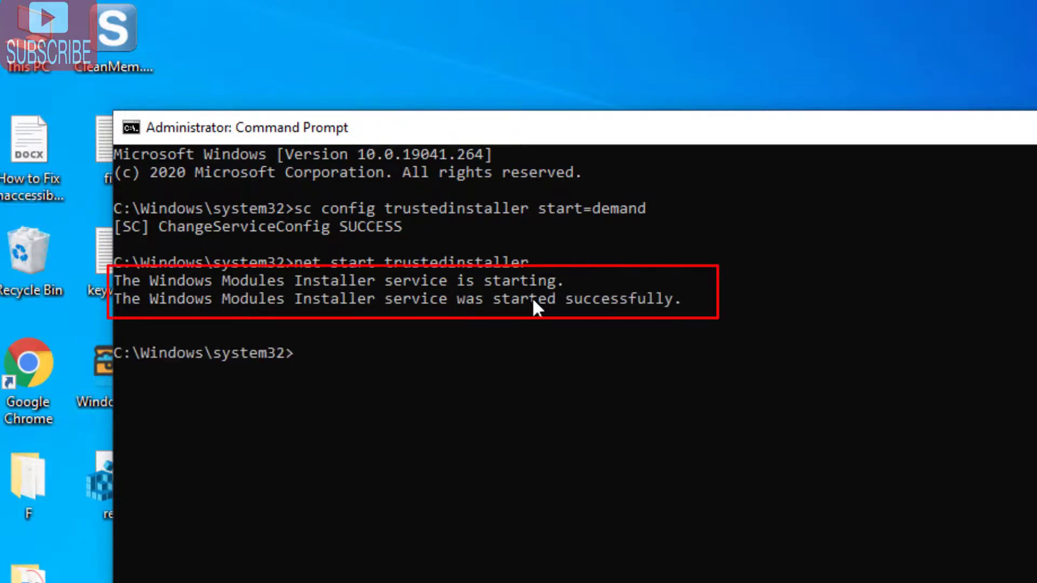
mouse_move(600, 316)
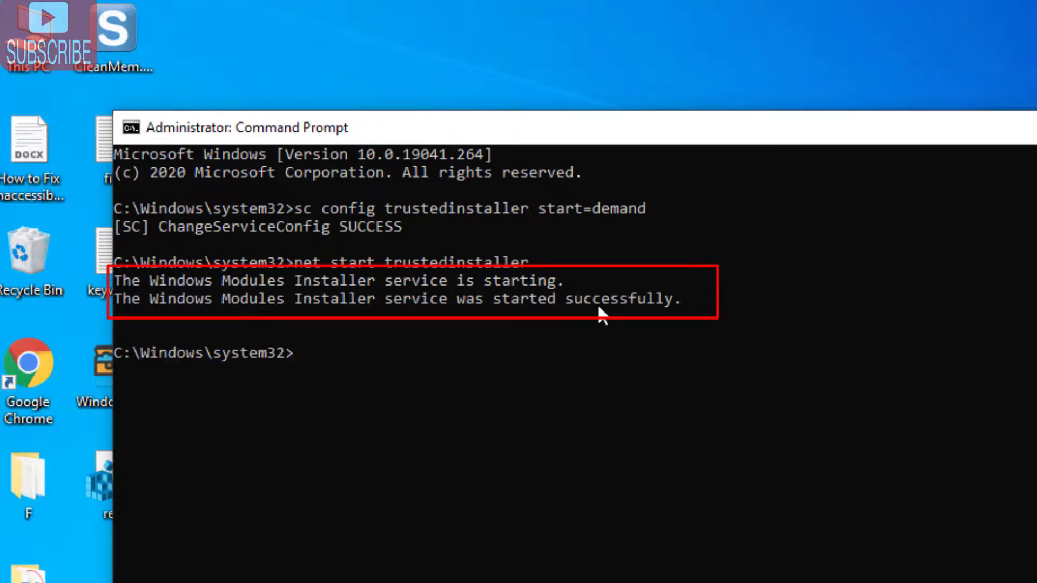